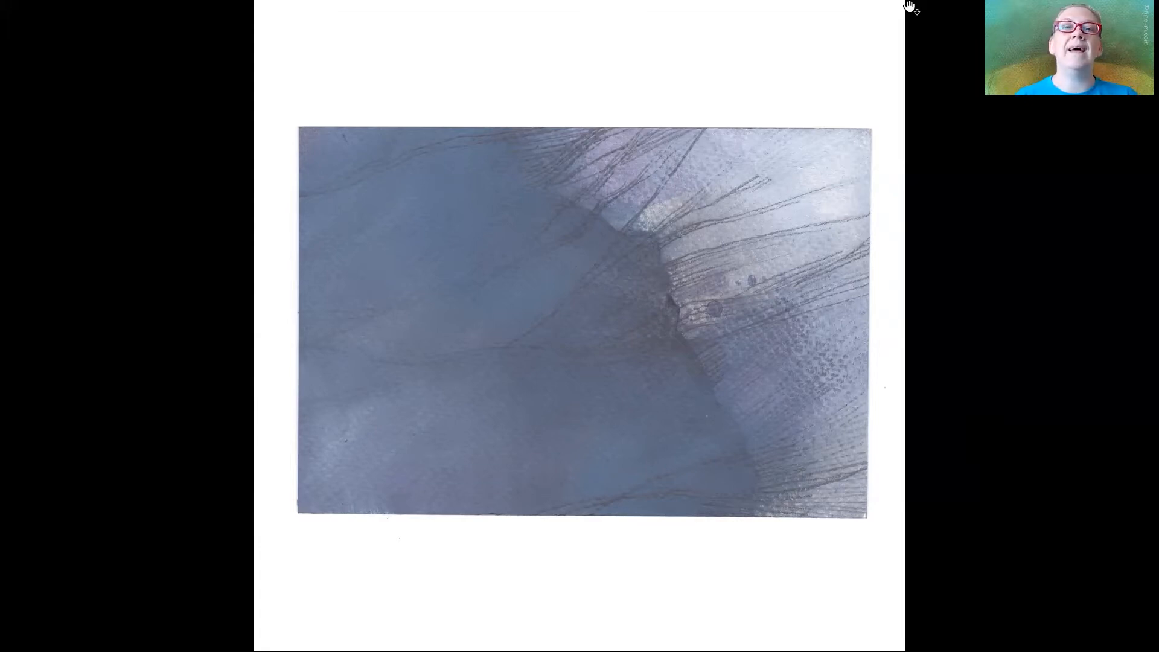
# Draw a purple loop around the dark shape and a second parallel stroke along its right edge.
pyautogui.moveTo(494, 154); pyautogui.dragTo(696, 436)
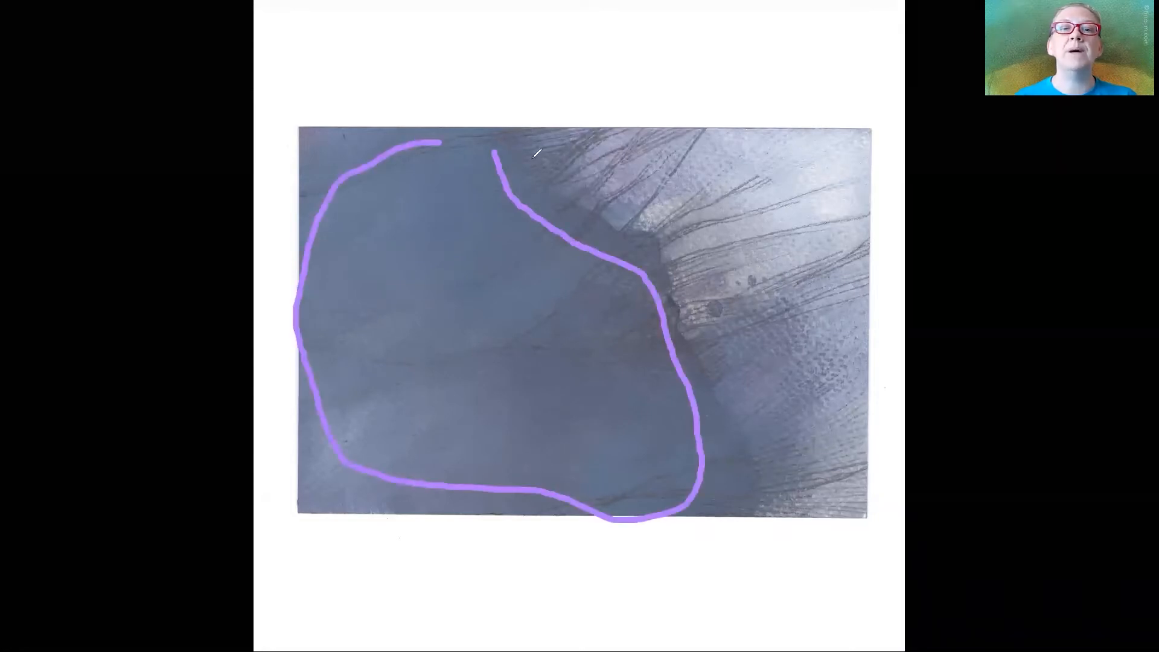
pyautogui.moveTo(533, 171); pyautogui.dragTo(712, 378)
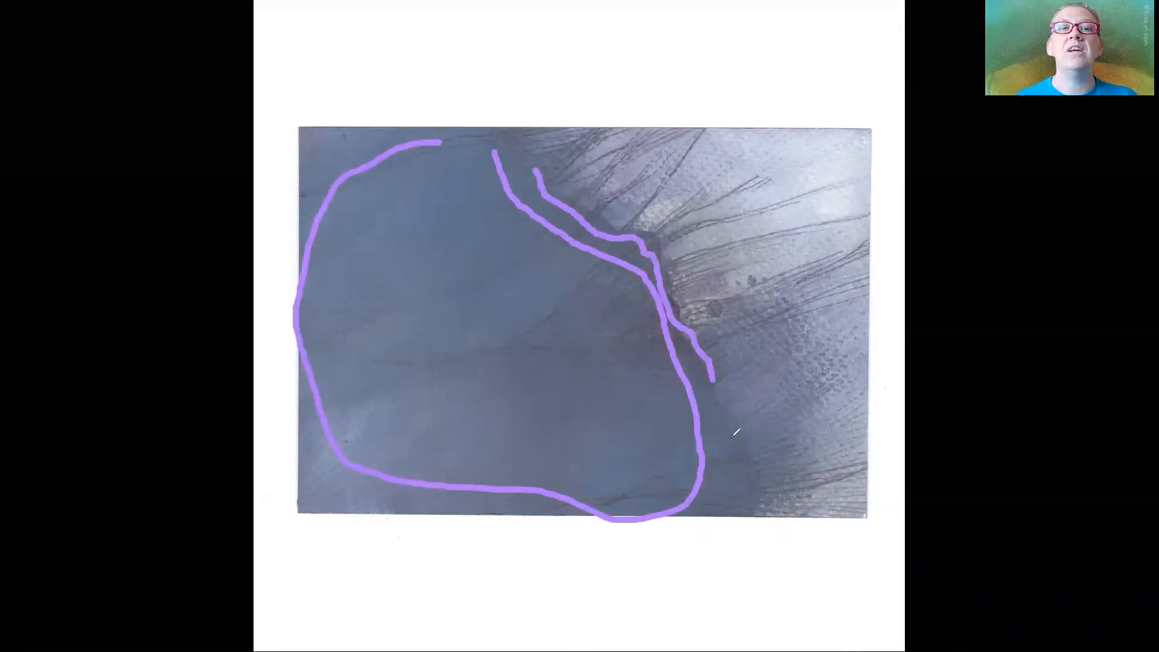